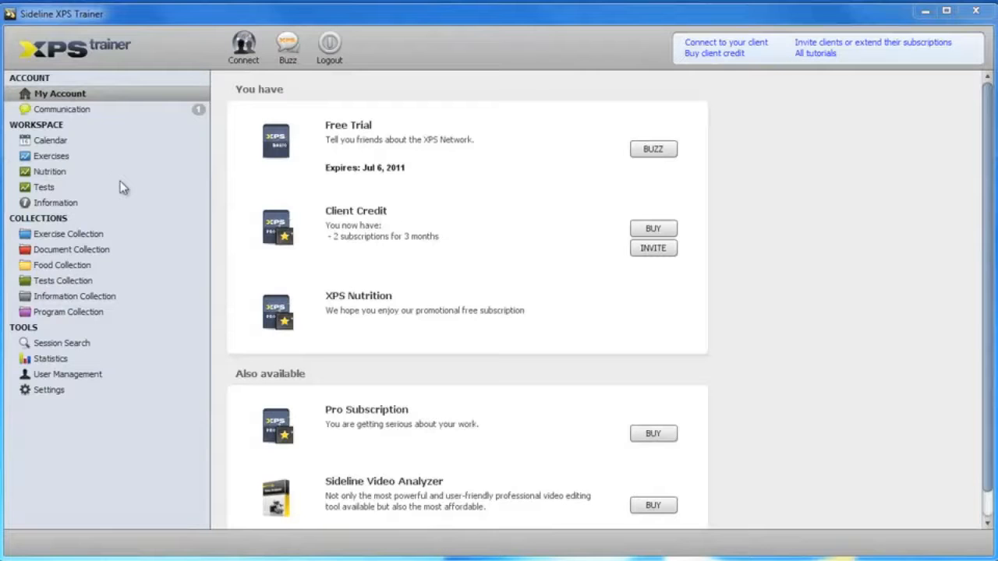
Show the Program Collection listing folders like Conditioning, Fall 2009, Rehab and Fat Loss.
click(68, 312)
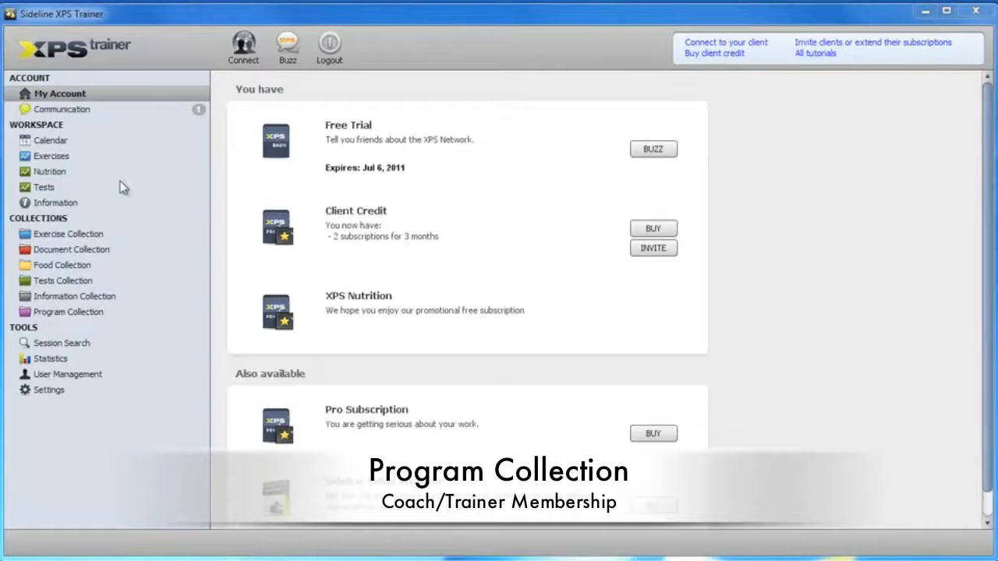
click(74, 311)
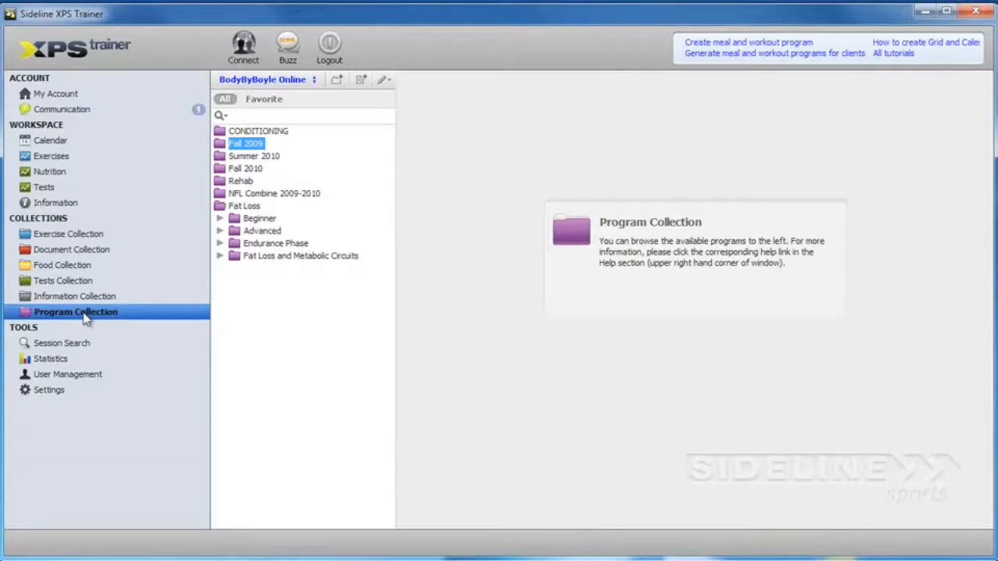
mouse_move(378, 71)
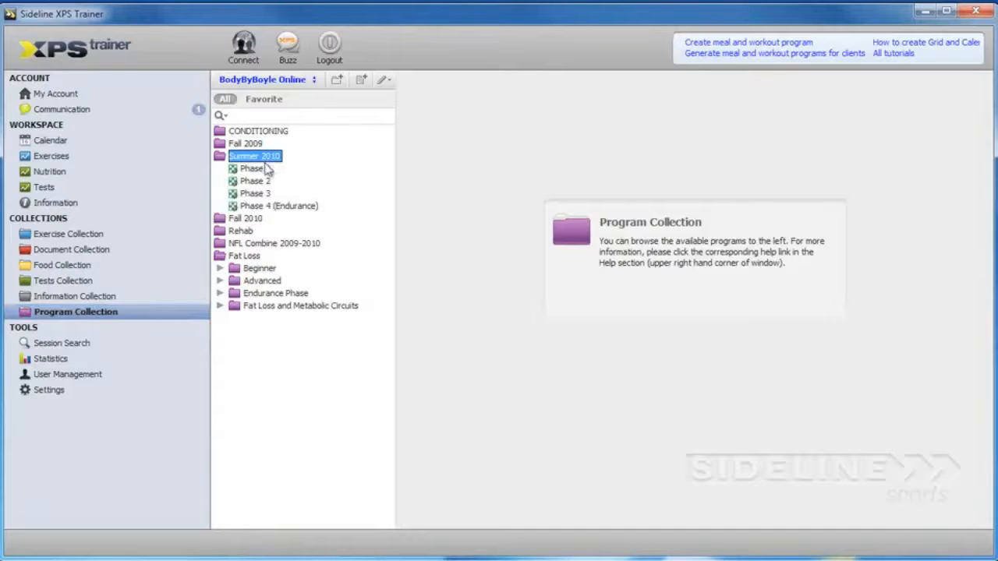
Load the four-week calendar of Phase 1 in the Summer 2010 program.
click(251, 169)
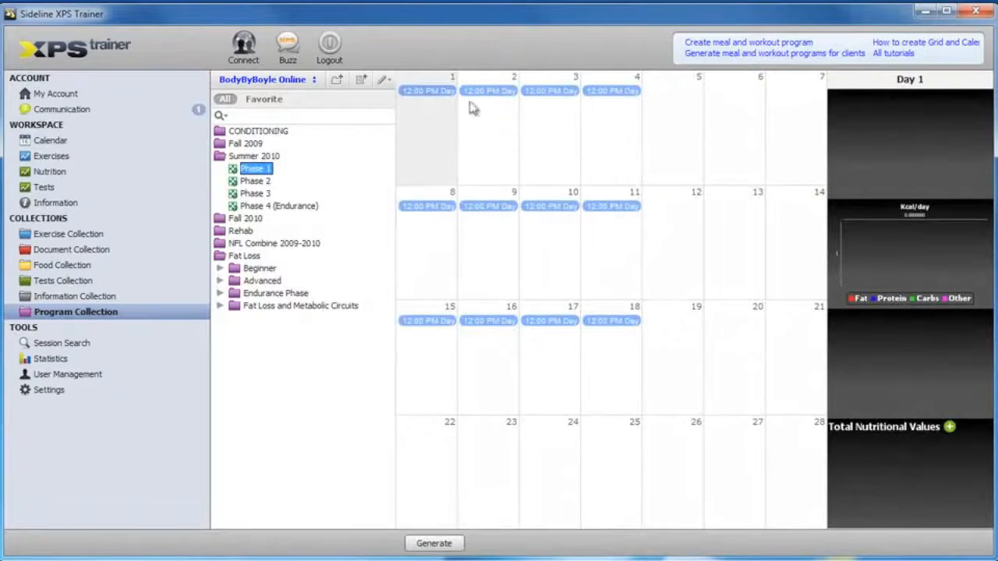
mouse_move(433, 91)
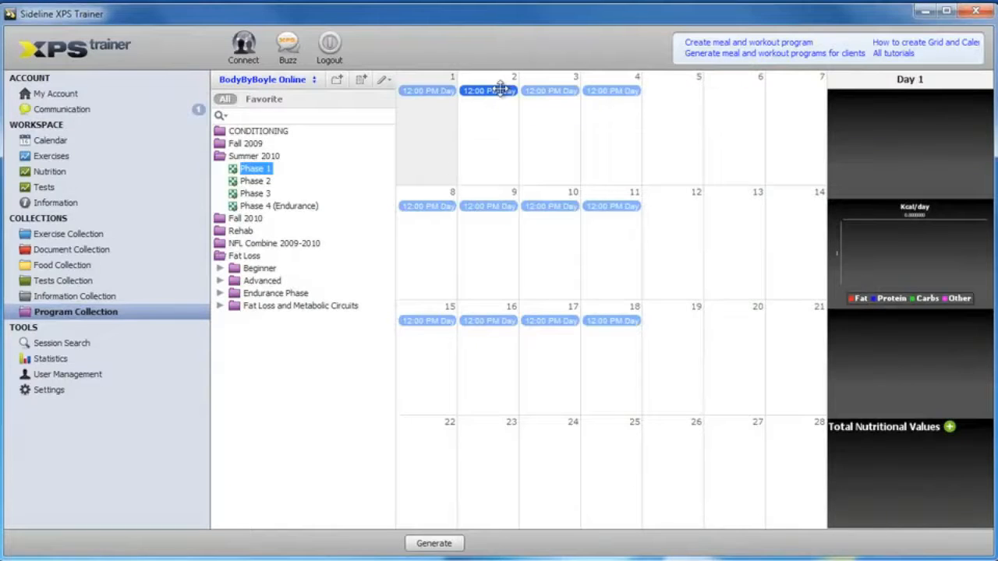
Review the Day 2 workout's exercise sections and select A3) Landmine under weight training.
double_click(490, 90)
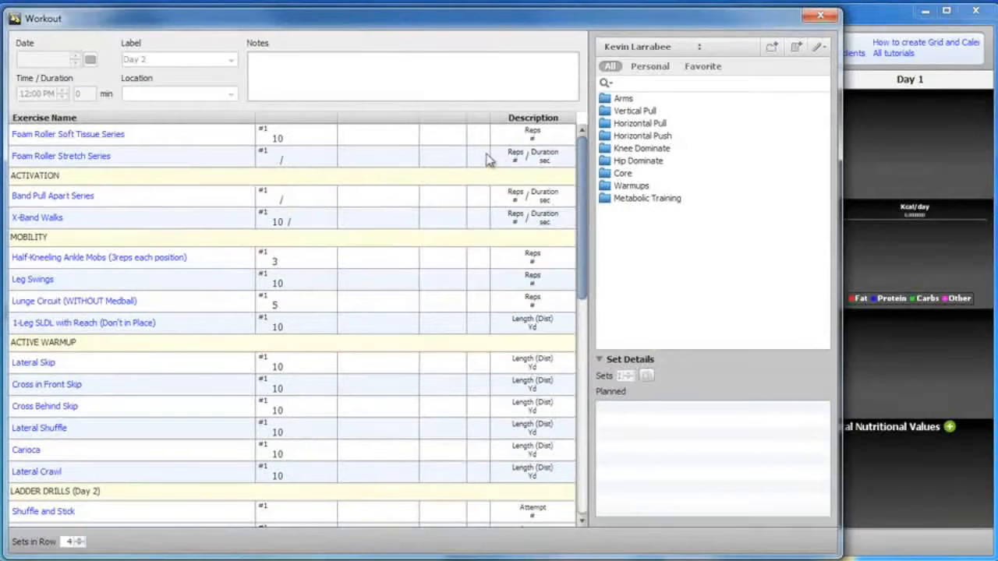
mouse_move(449, 220)
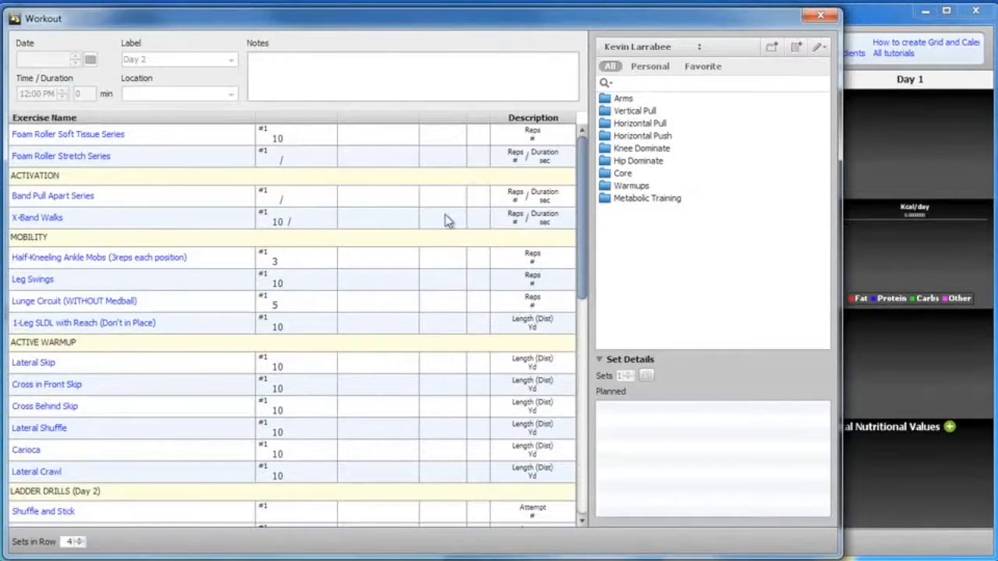
scroll(down, 3)
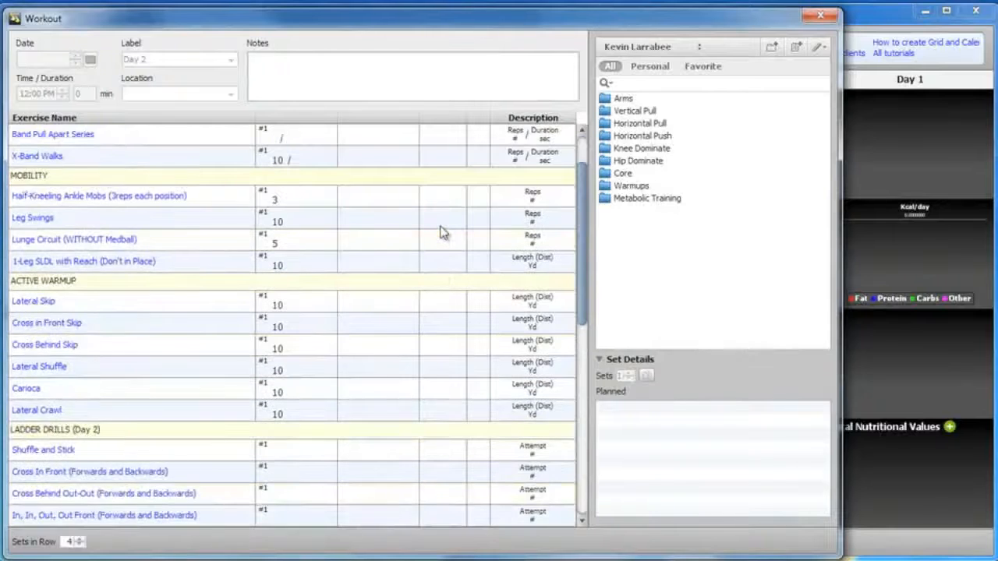
scroll(down, 3)
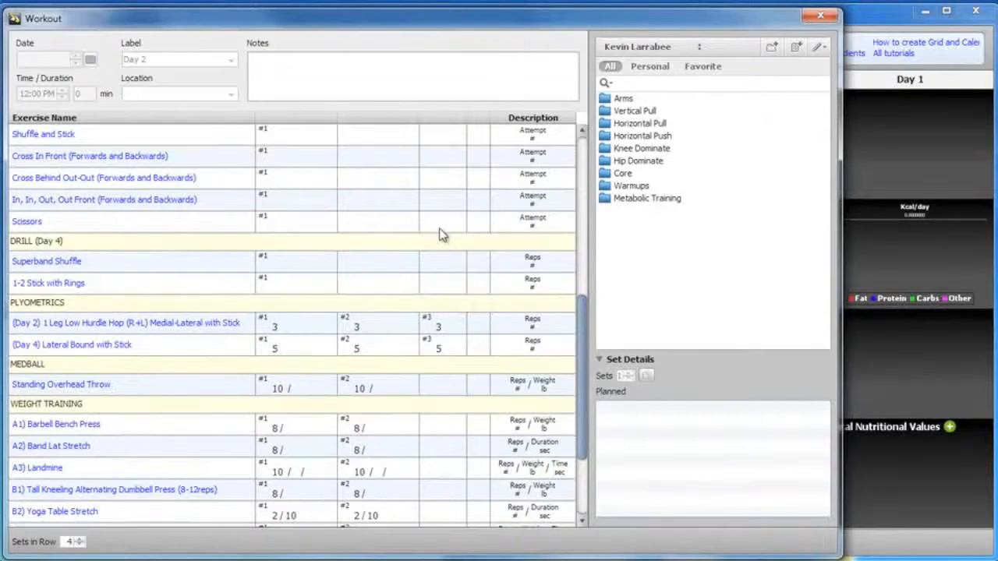
scroll(down, 3)
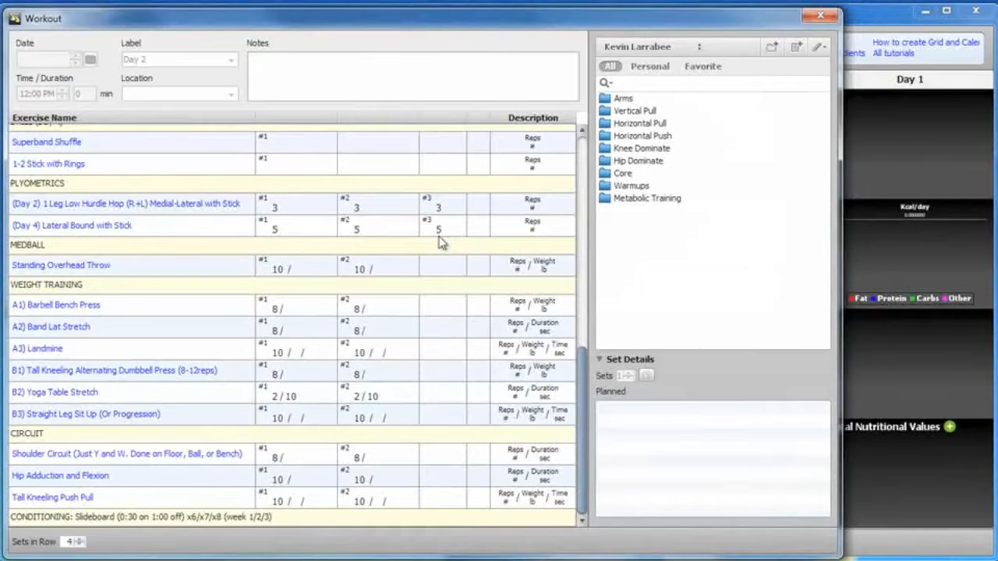
mouse_move(181, 355)
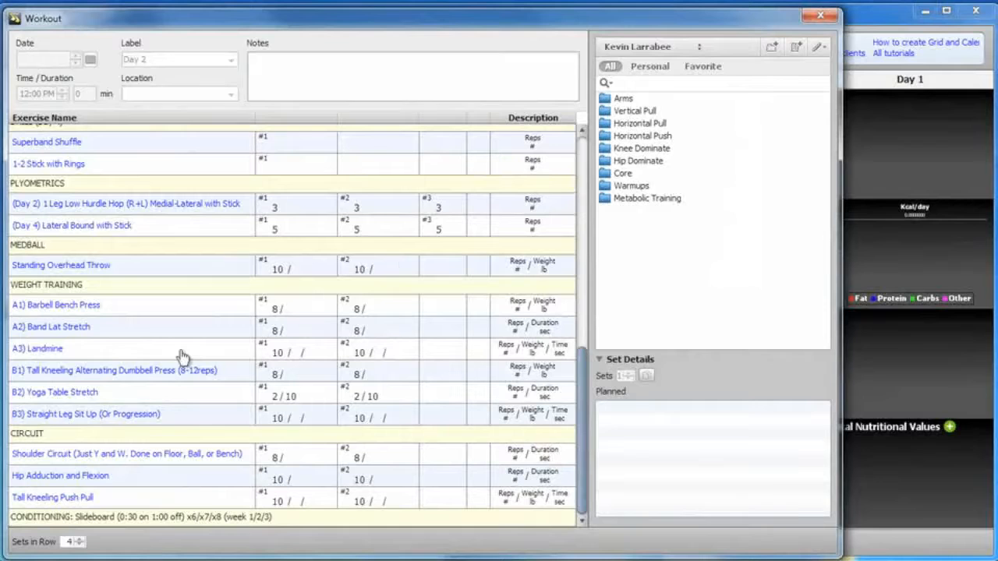
click(38, 349)
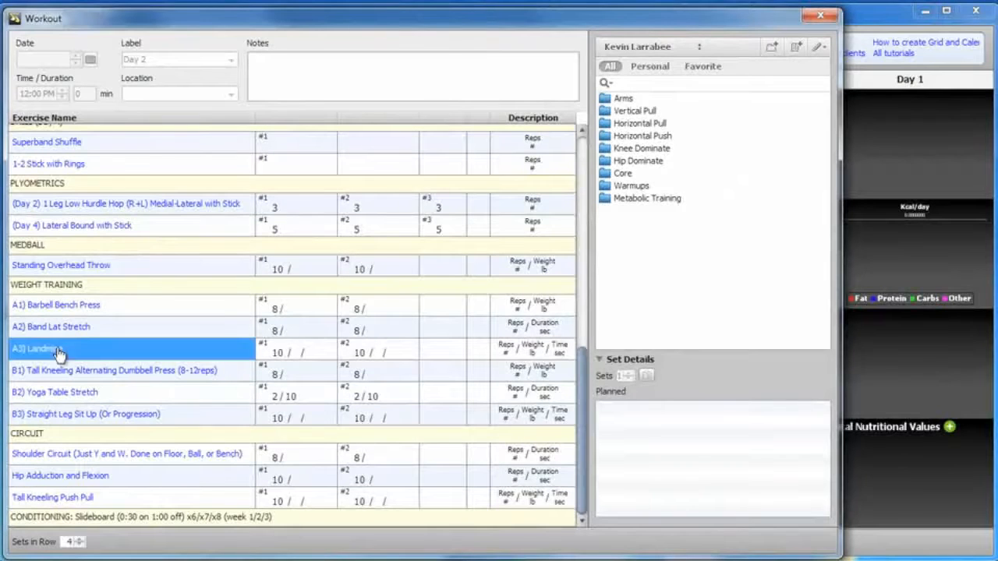
double_click(37, 350)
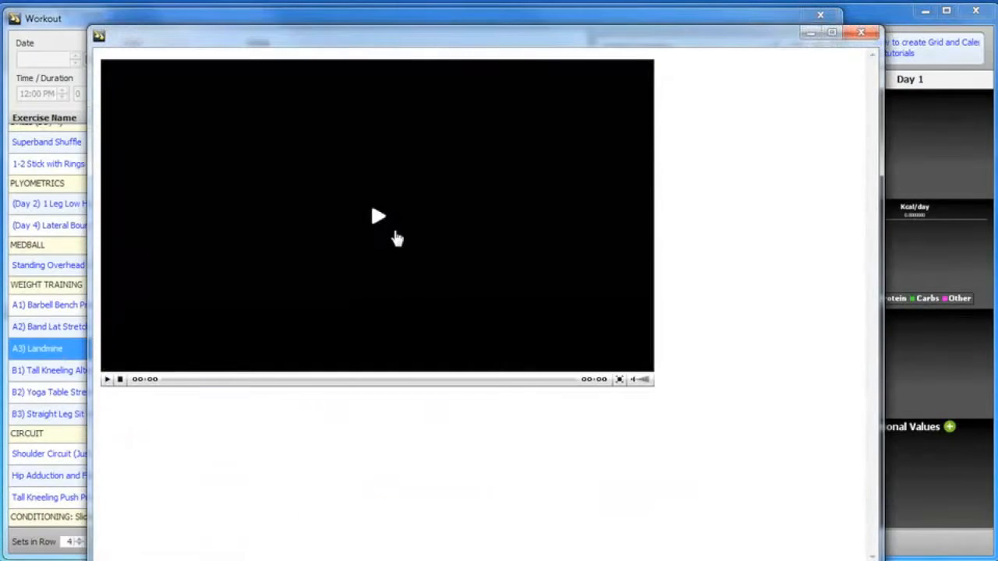
click(377, 215)
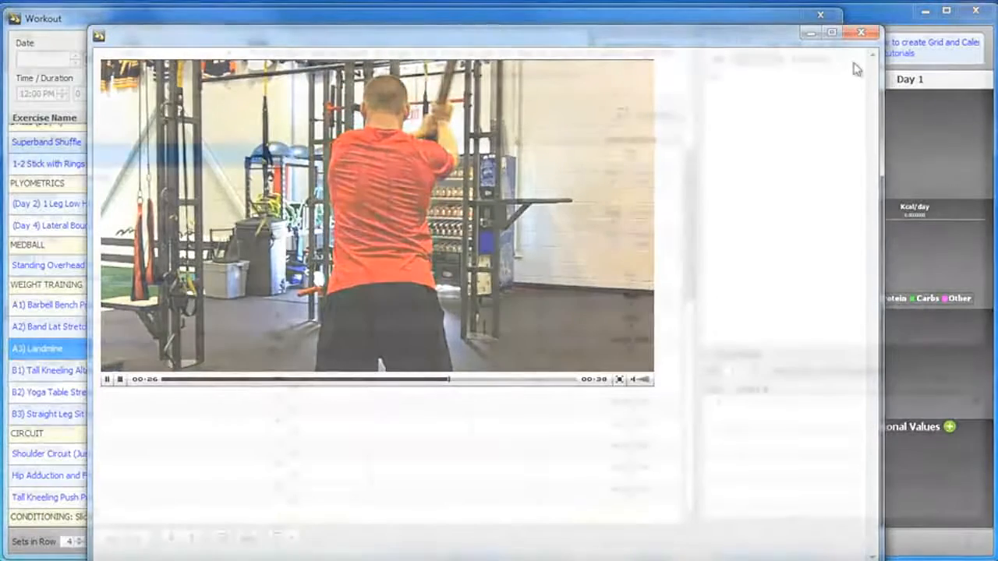
click(860, 31)
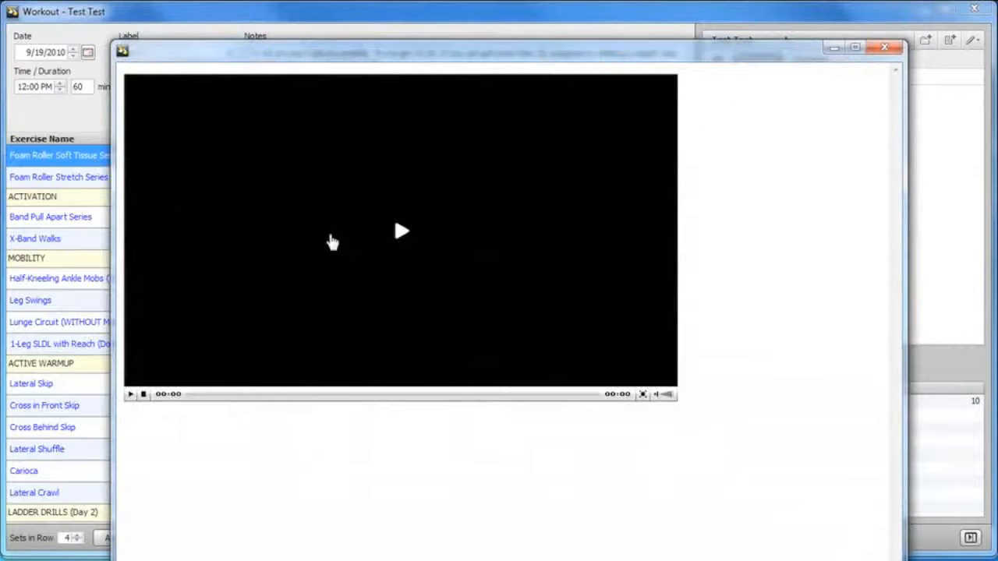
Watch the Foam Roller Series video, close it, and continue through the Day 4 exercise list.
click(403, 231)
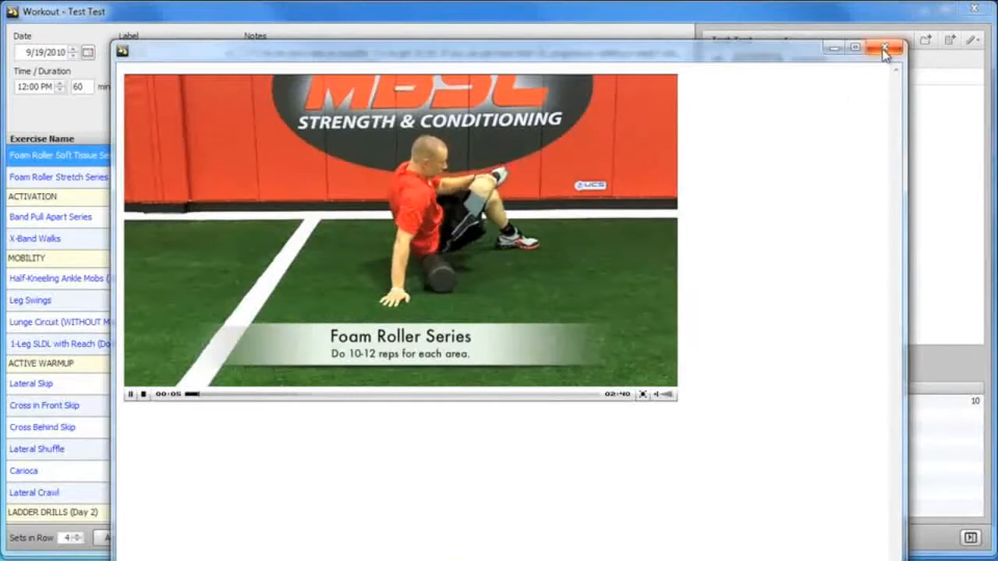
click(886, 47)
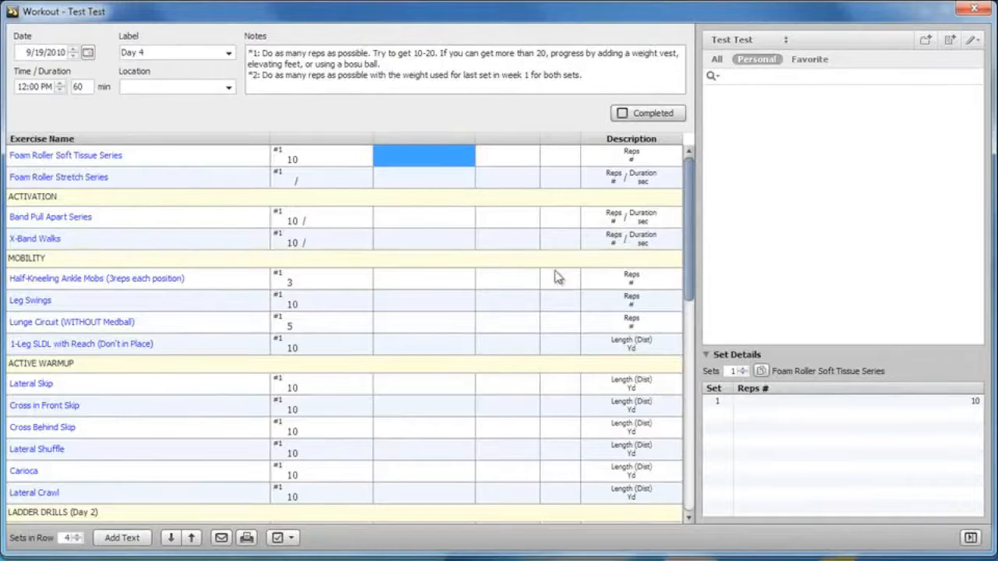
scroll(down, 3)
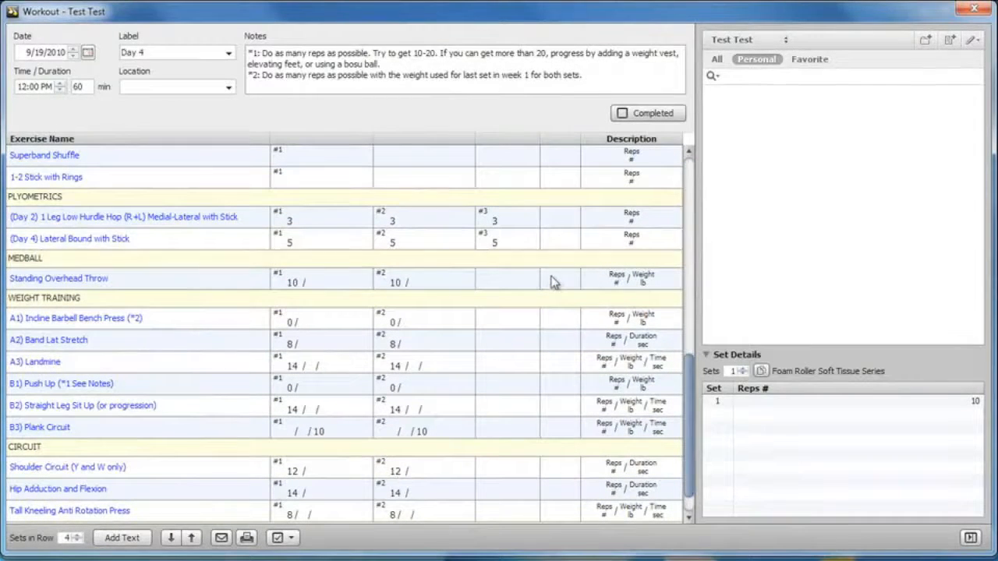
mouse_move(917, 62)
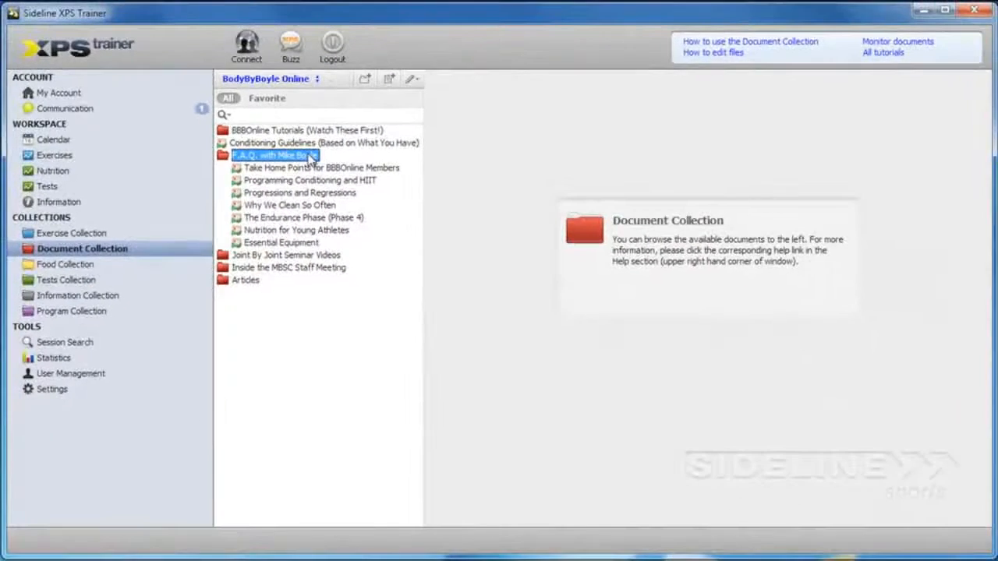
Play and stop the Progressions and Regressions video under the F.A.Q. folder, then move to the Joint By Joint folder.
click(300, 194)
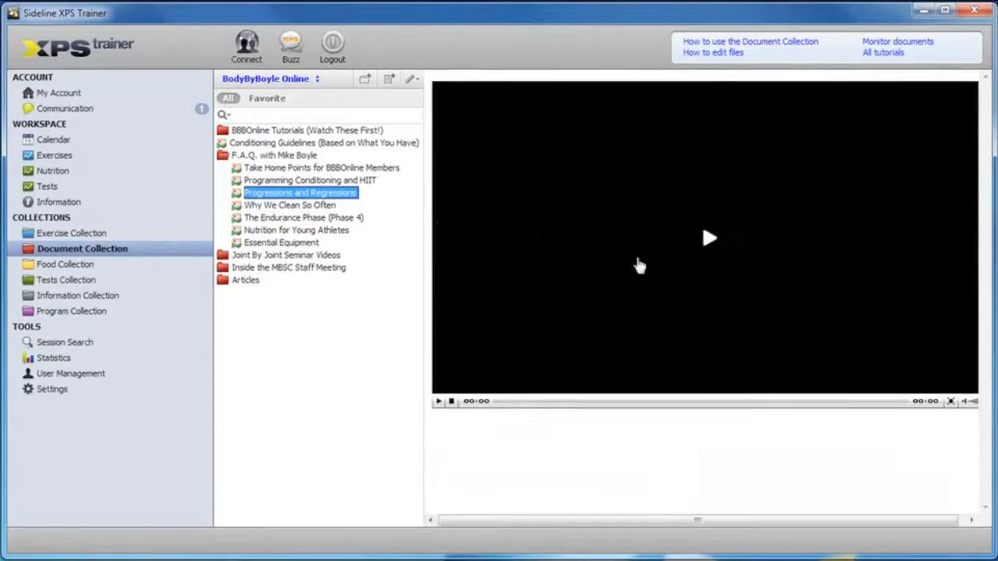
click(710, 237)
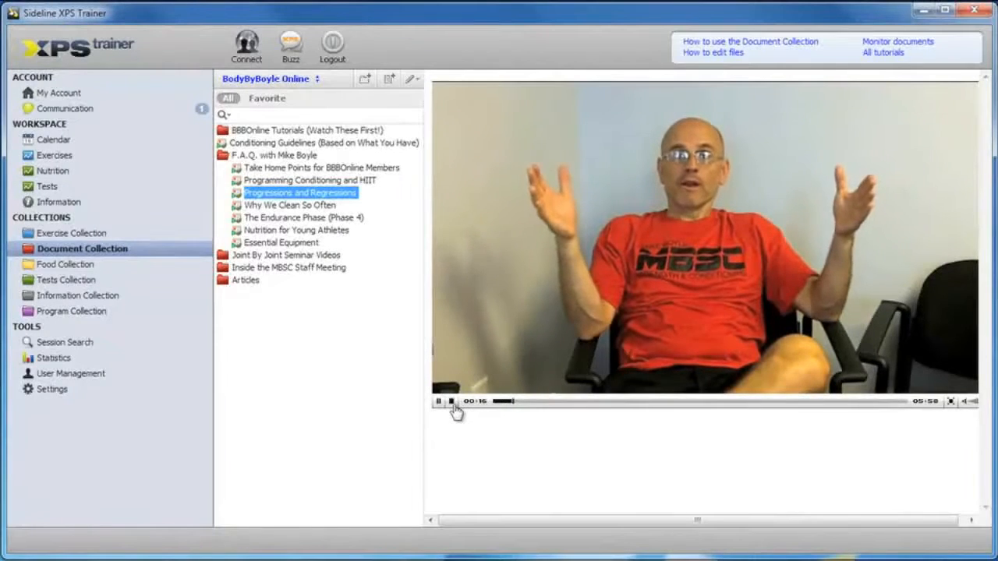
click(451, 402)
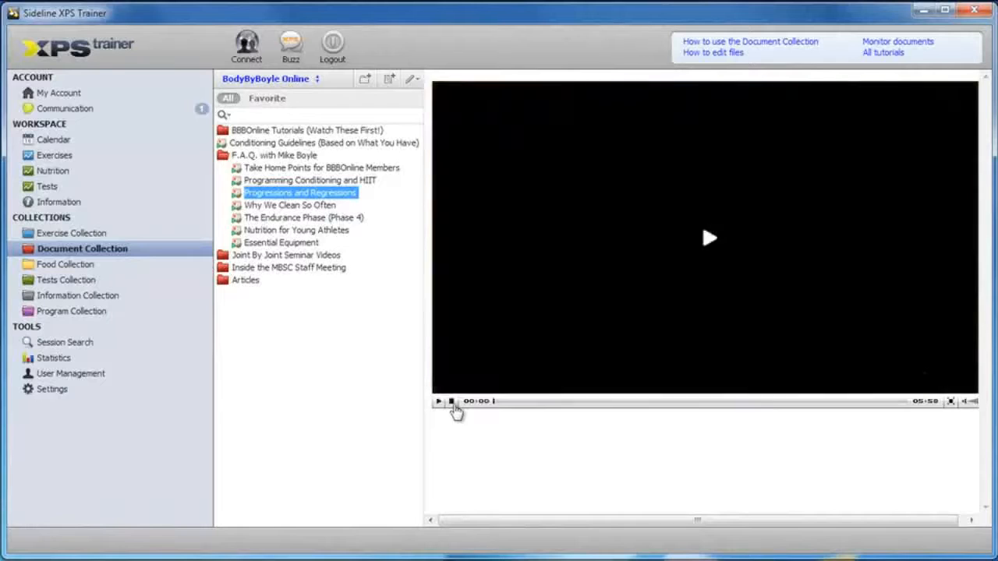
click(274, 156)
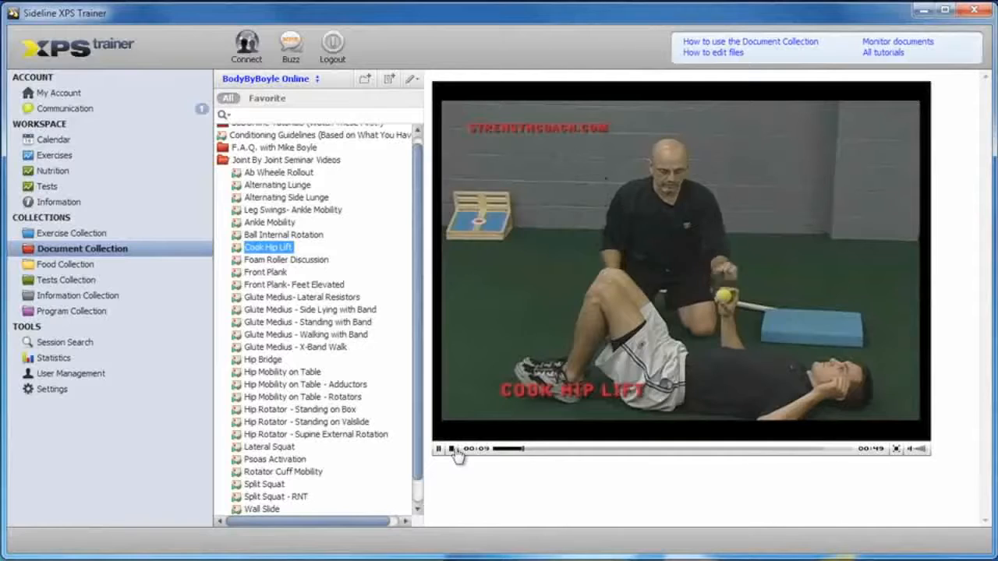
Stop the Cook Hip Lift clip, returning the Document Collection to its overview.
click(450, 449)
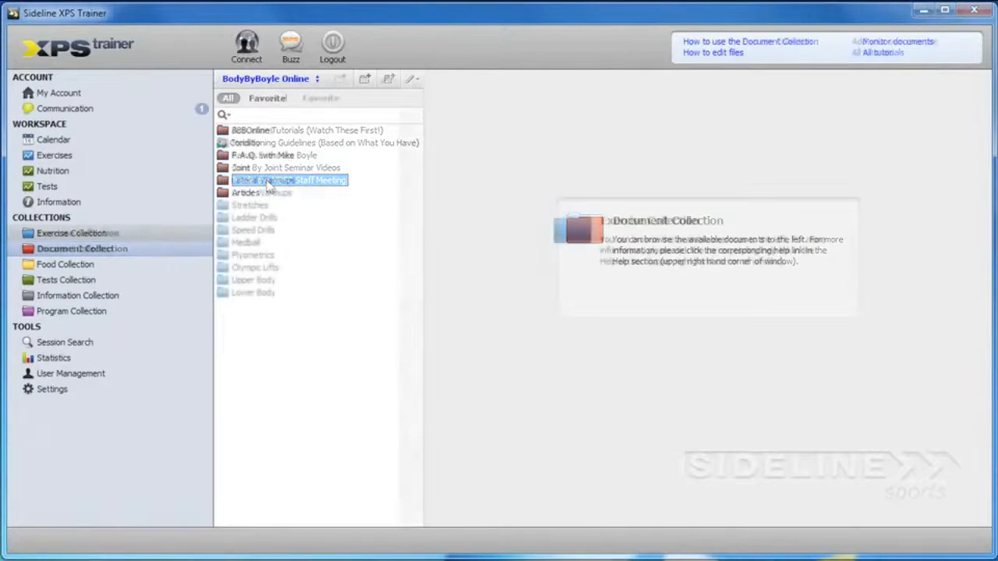
Show the Exercise Collection folders and focus its search box.
click(78, 232)
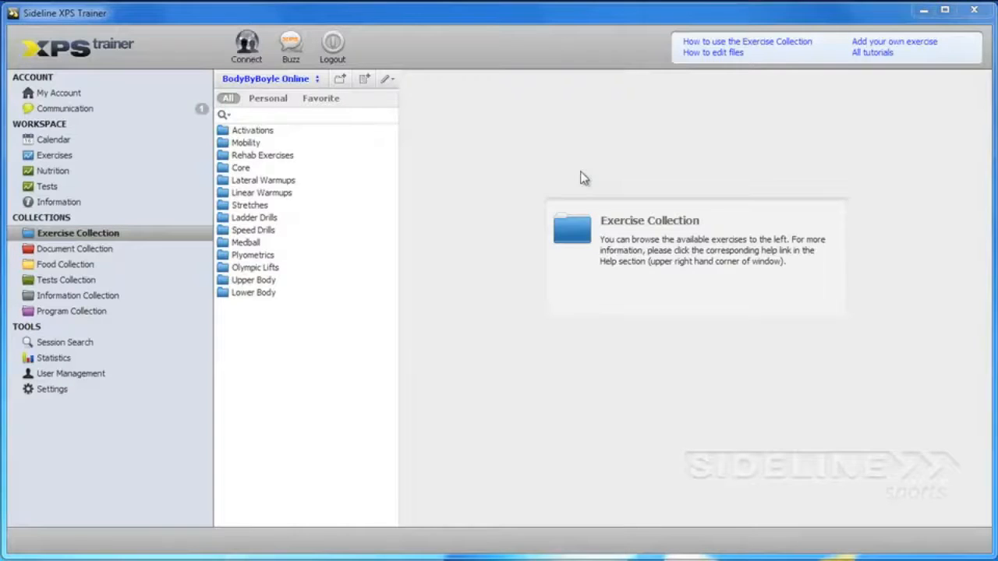
click(297, 116)
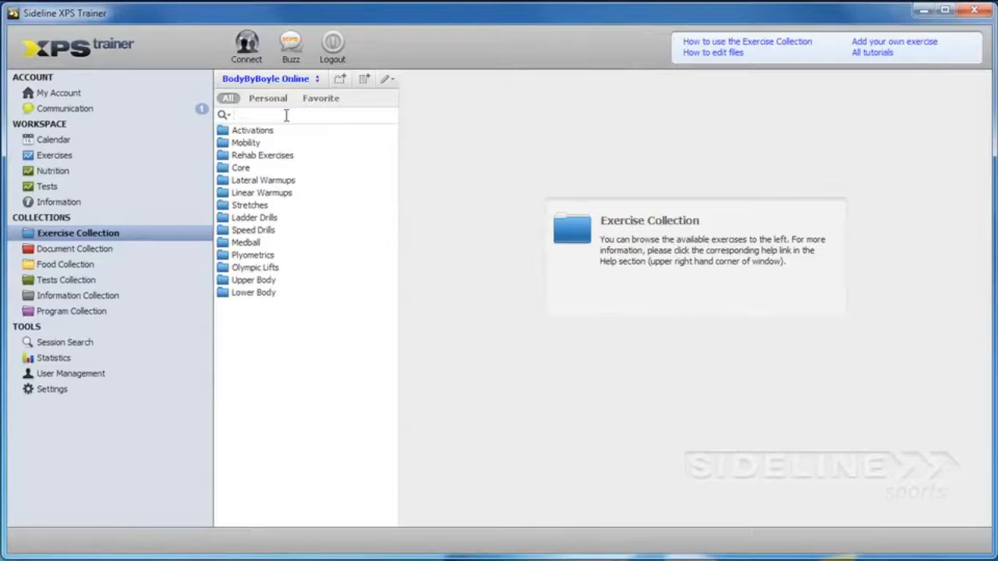
Search the exercises for 'Squat' and play the Toe Touch to Overhead Squat video under Mobility.
text(Squat)
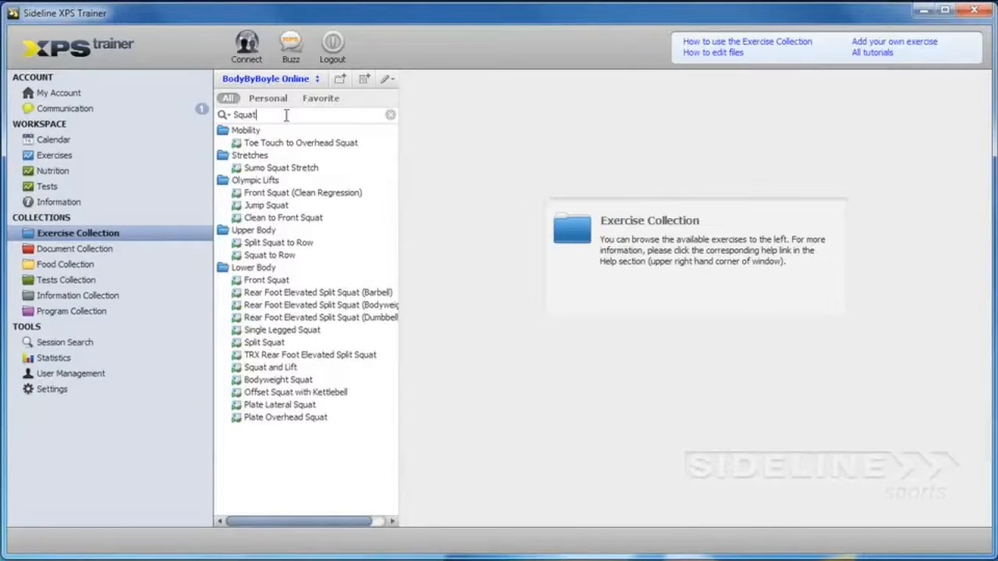
click(299, 141)
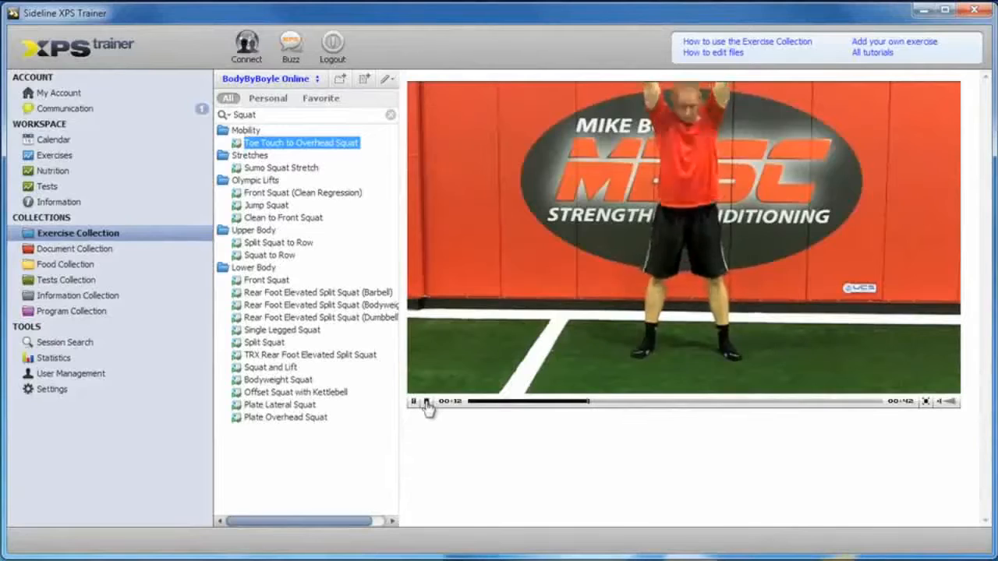
Stop the Toe Touch to Overhead Squat video, leaving the squat results listed.
click(415, 401)
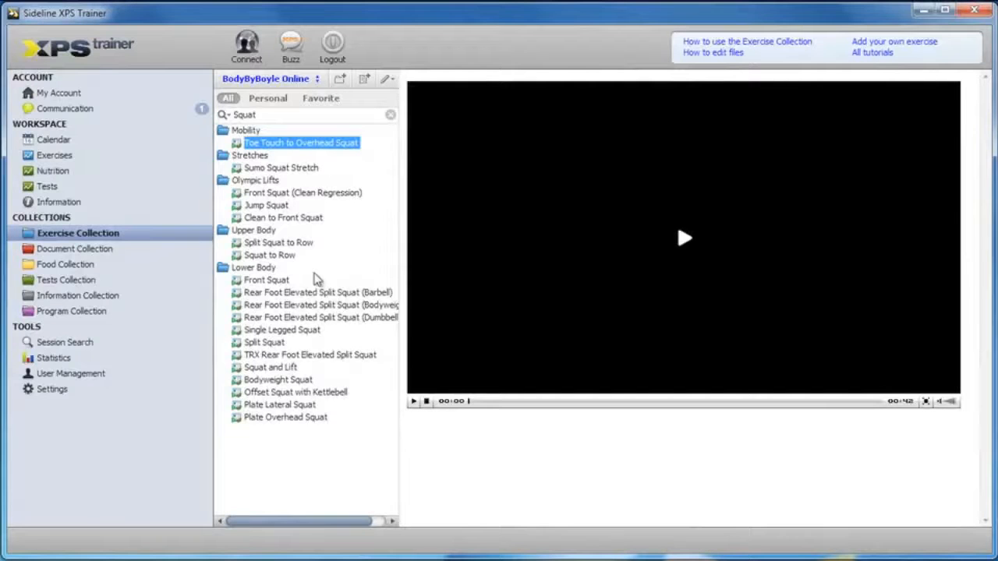
mouse_move(586, 340)
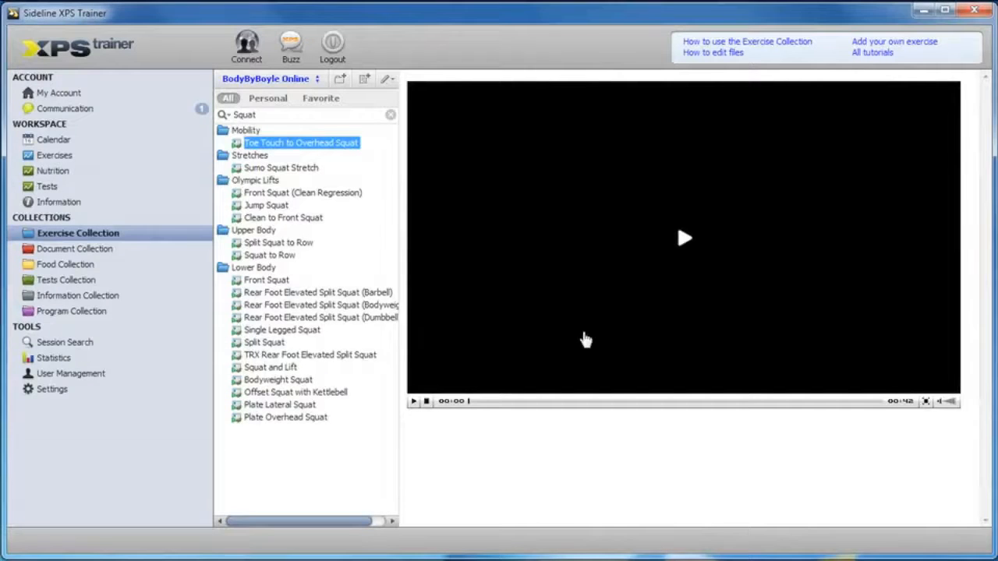